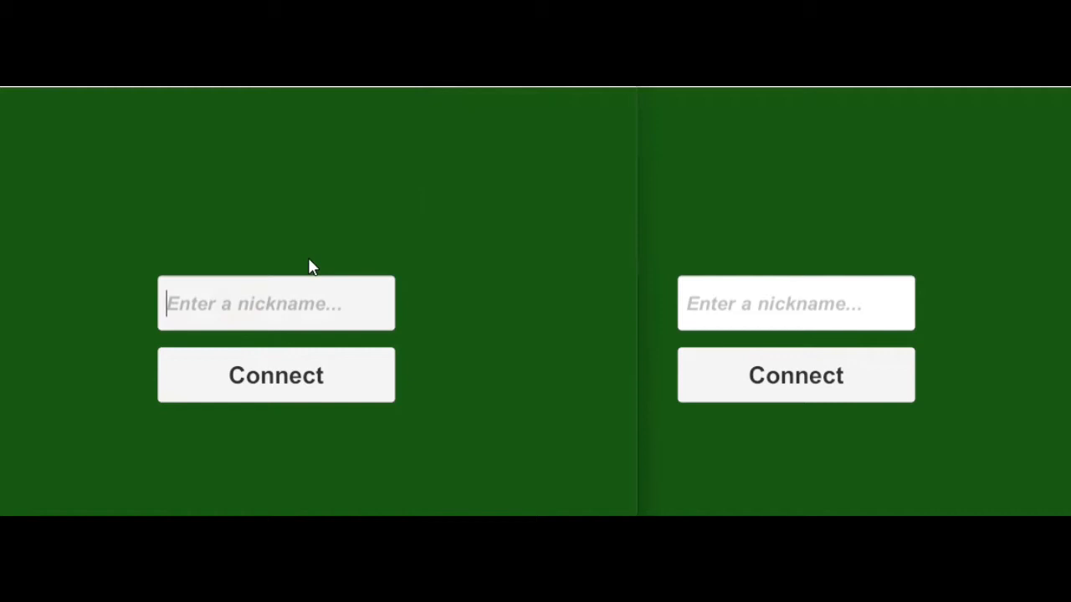
Connect the second player, create room 'test room', and have both players join it.
{"action": "type", "text": "1"}
{"action": "left_click", "coordinate": [797, 303]}
{"action": "type", "text": "2"}
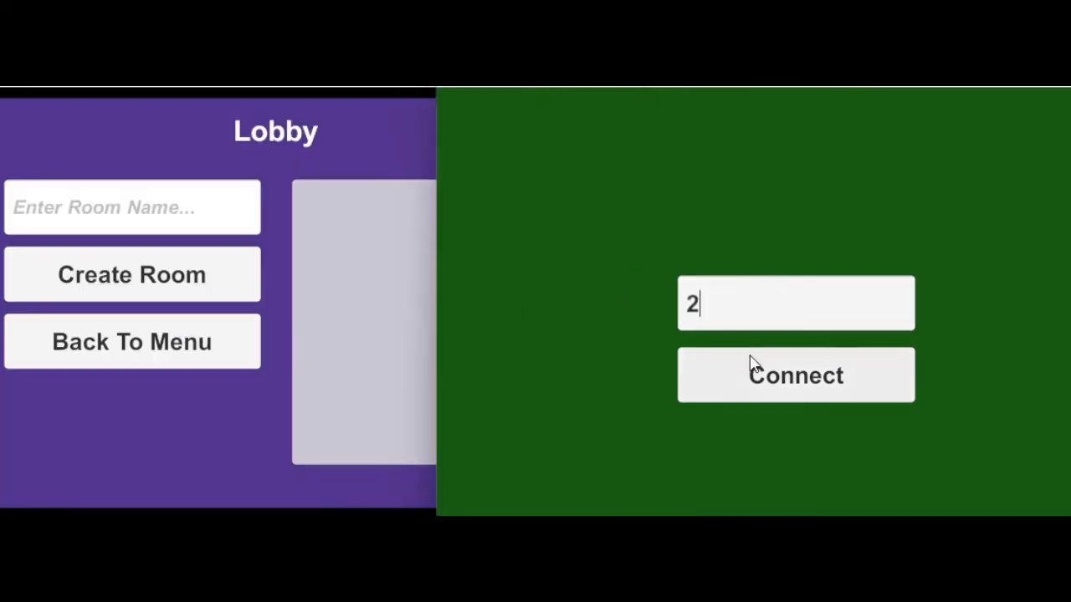
{"action": "left_click", "coordinate": [795, 375]}
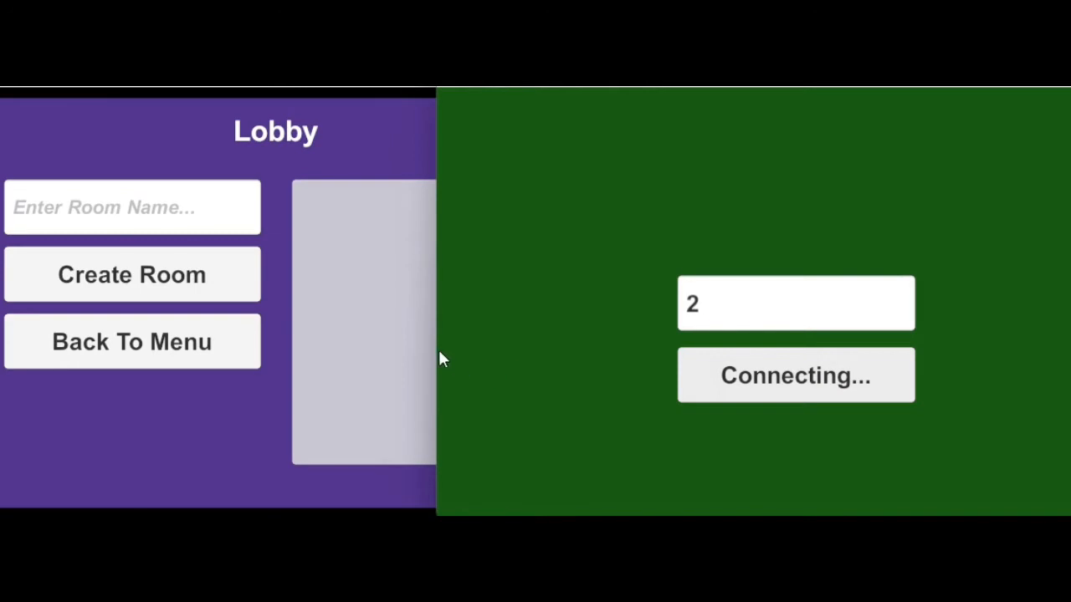
{"action": "type", "text": "te"}
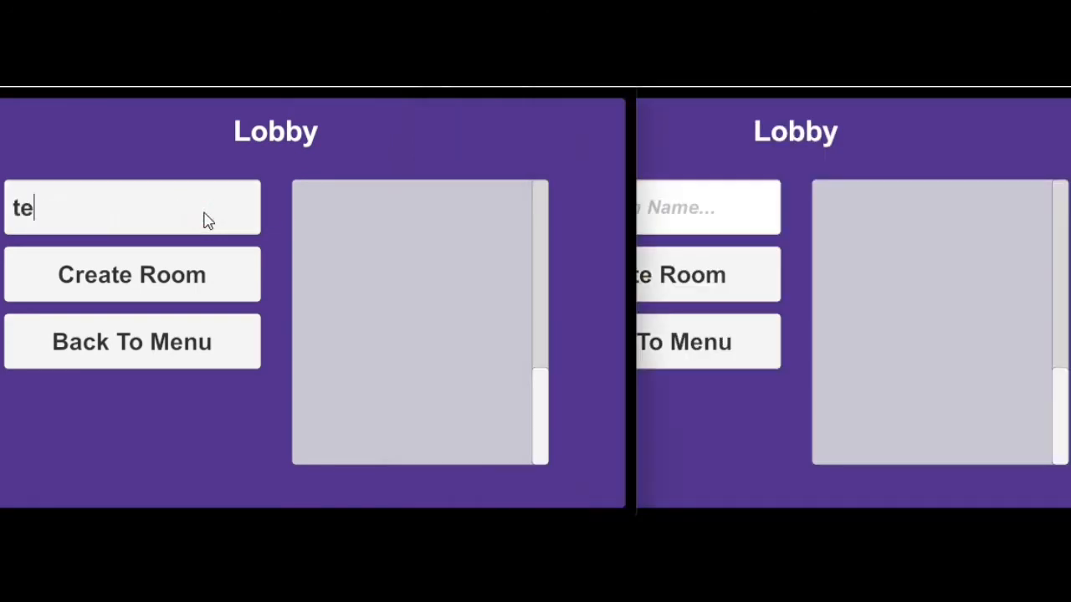
{"action": "left_click", "coordinate": [130, 275]}
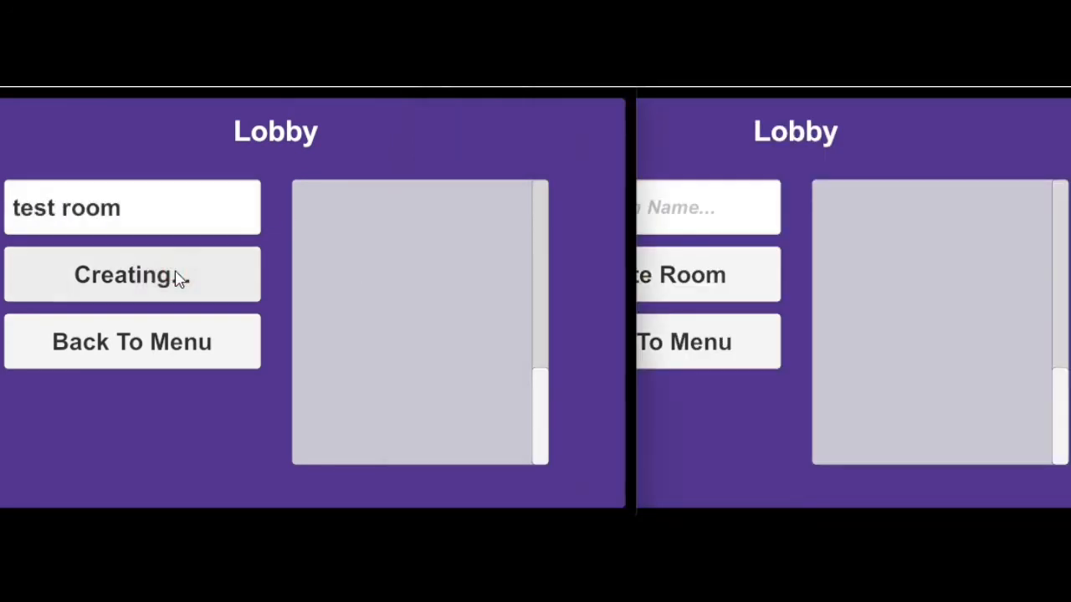
{"action": "left_click", "coordinate": [130, 275]}
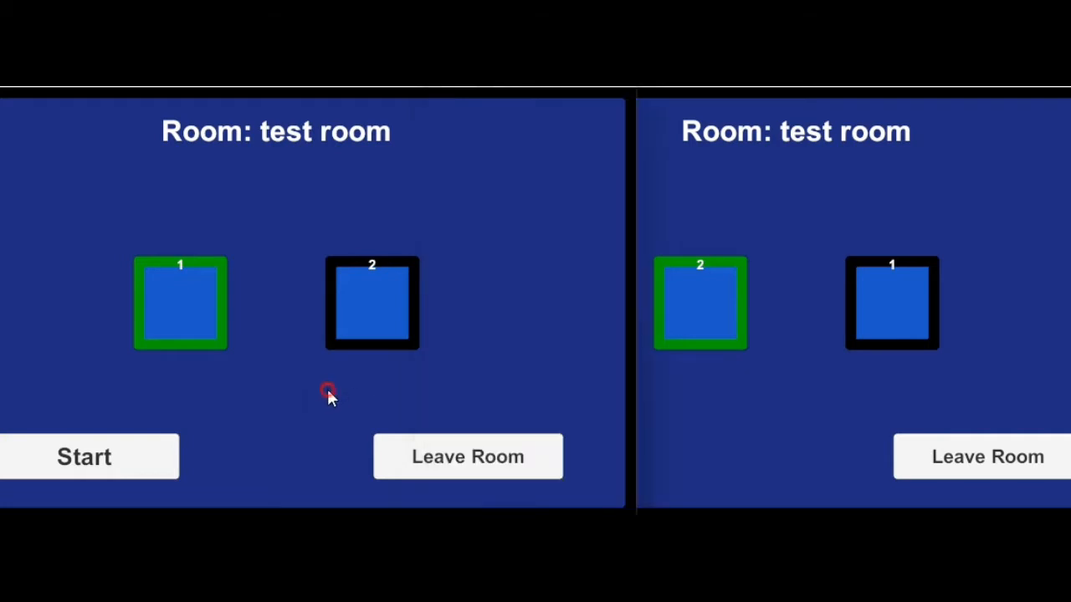
{"action": "mouse_move", "coordinate": [371, 251]}
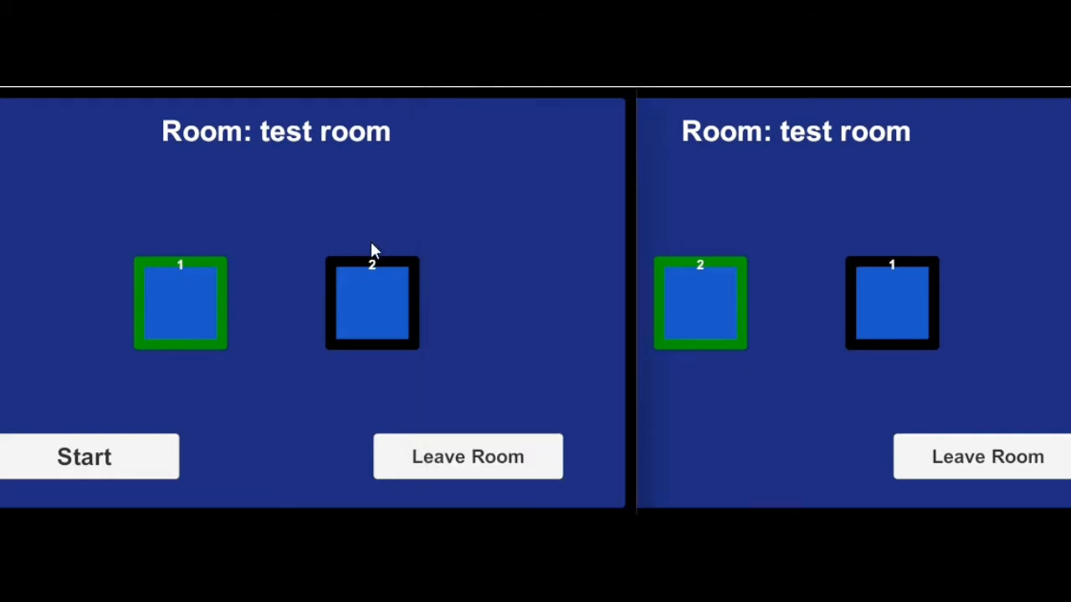
{"action": "mouse_move", "coordinate": [377, 241]}
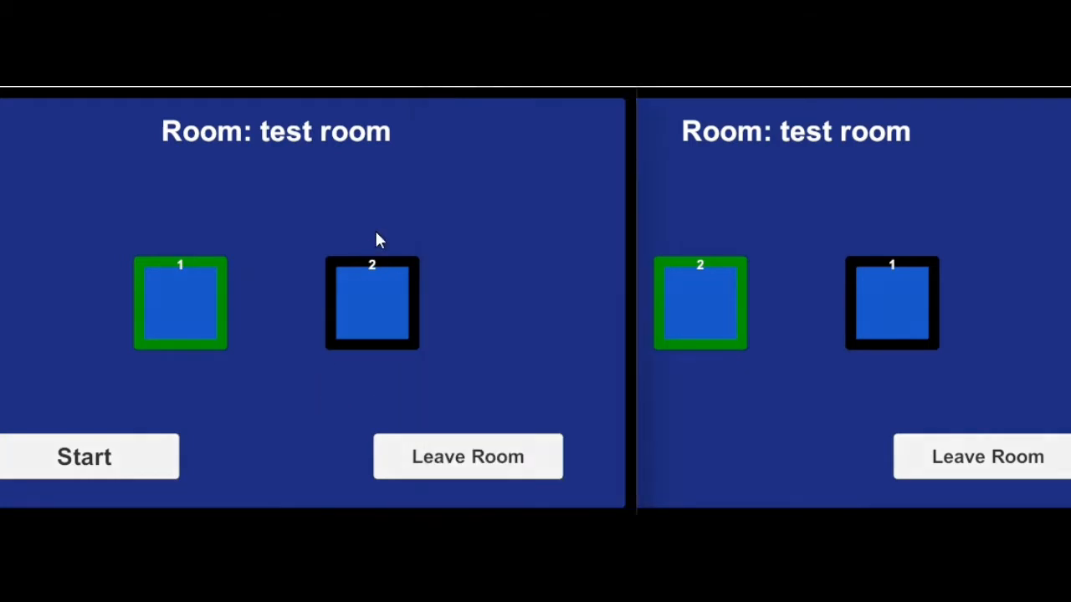
{"action": "left_click", "coordinate": [83, 455]}
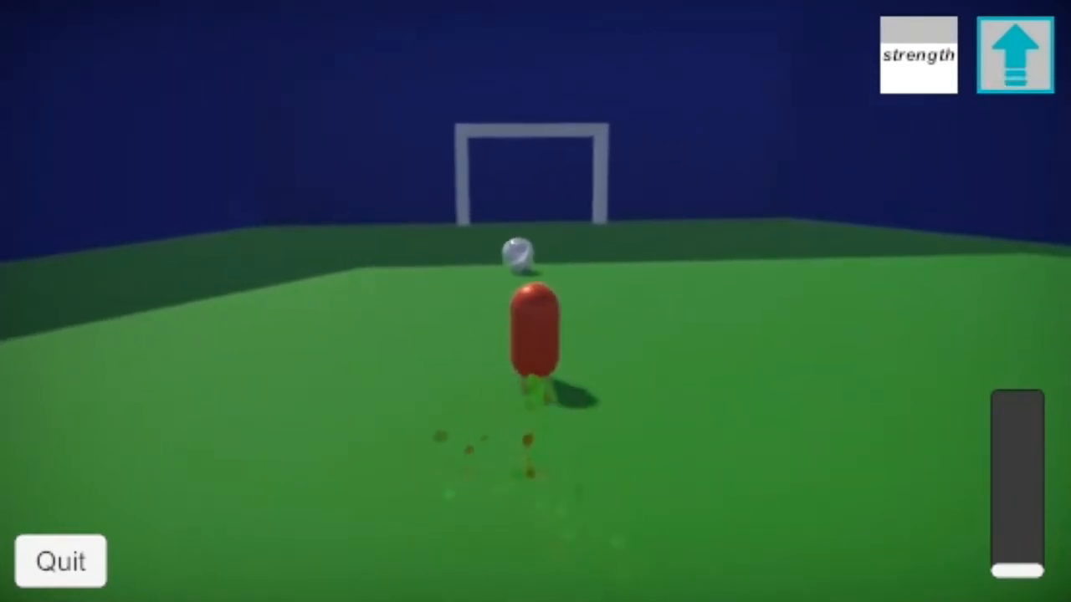
Switch away from the Game view after playing with the strength power-up.
{"action": "left_click", "coordinate": [1014, 53]}
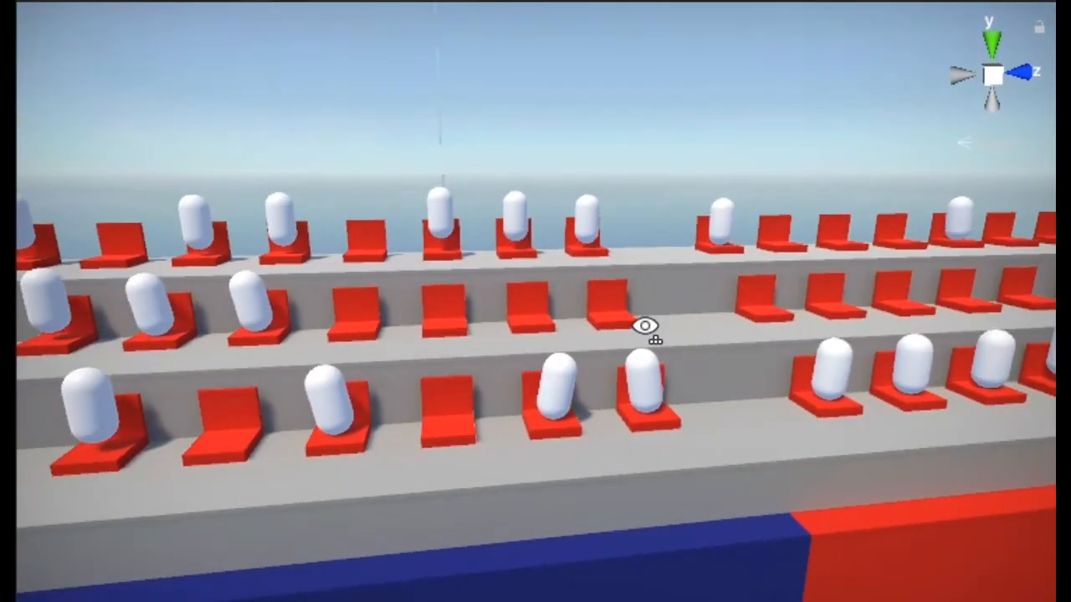
Orbit the Scene view across the stadium stands filled with capsule spectators.
{"action": "left_click_drag", "start_coordinate": [644, 338], "coordinate": [778, 472]}
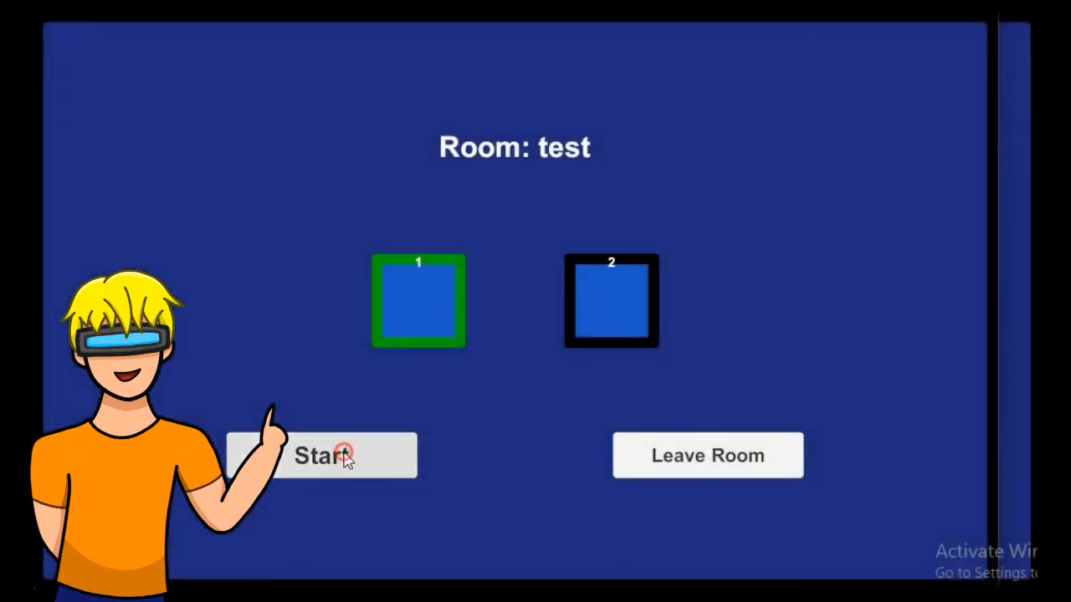
Start the match from the host's room 'test' with both players joined.
{"action": "left_click", "coordinate": [321, 455]}
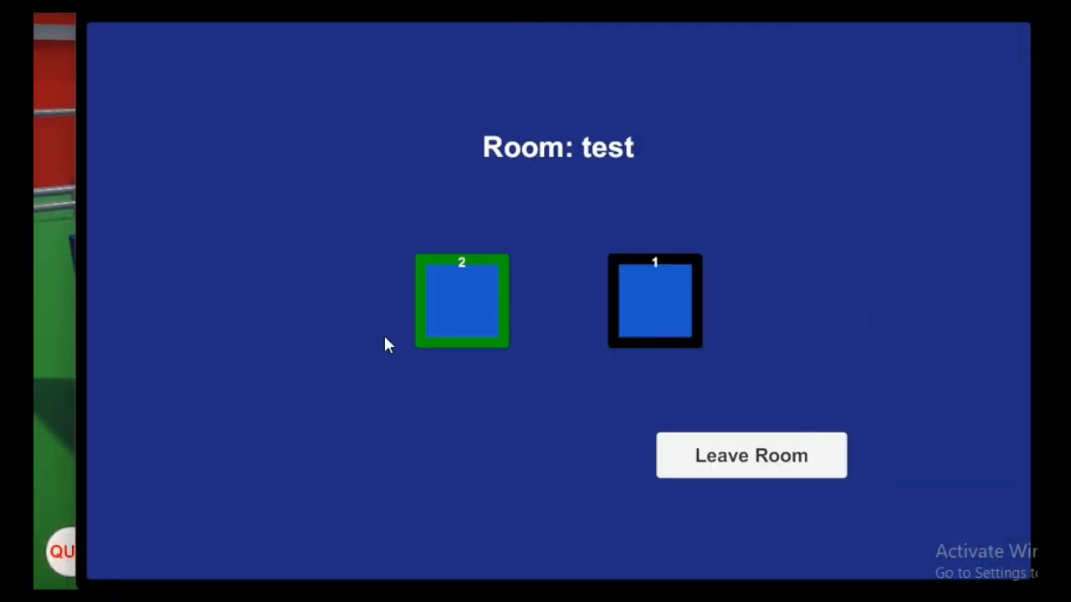